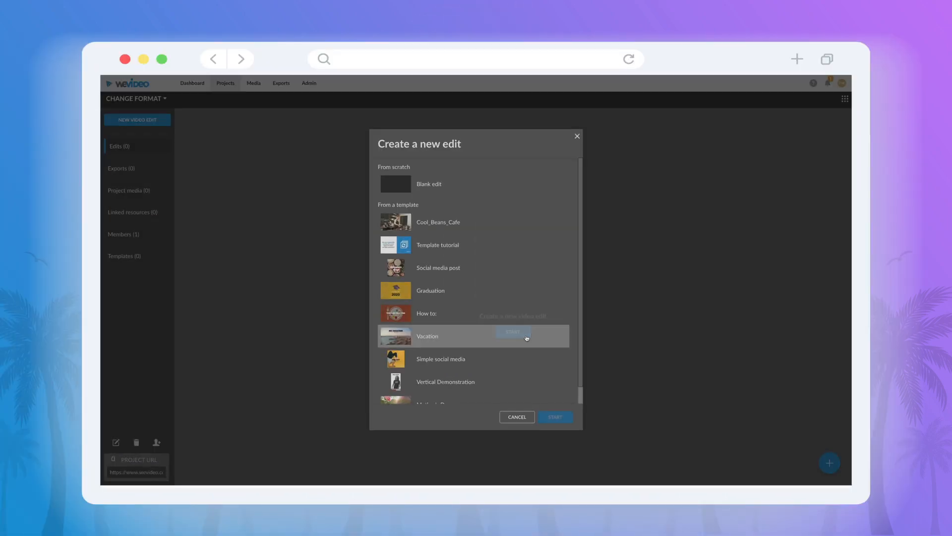
Create a blank edit in the horizontal 16:9 format and begin editing it
{"action": "left_click", "coordinate": [428, 178]}
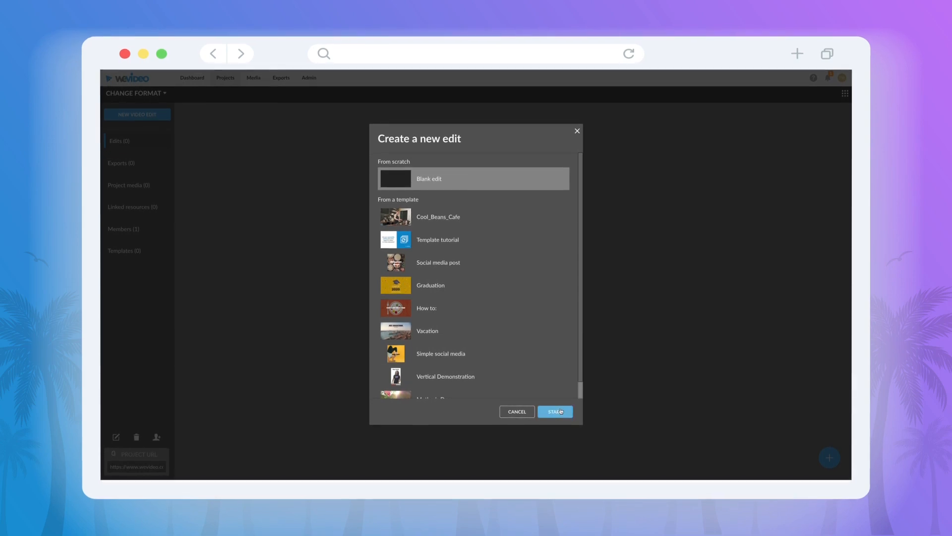
{"action": "left_click", "coordinate": [553, 411]}
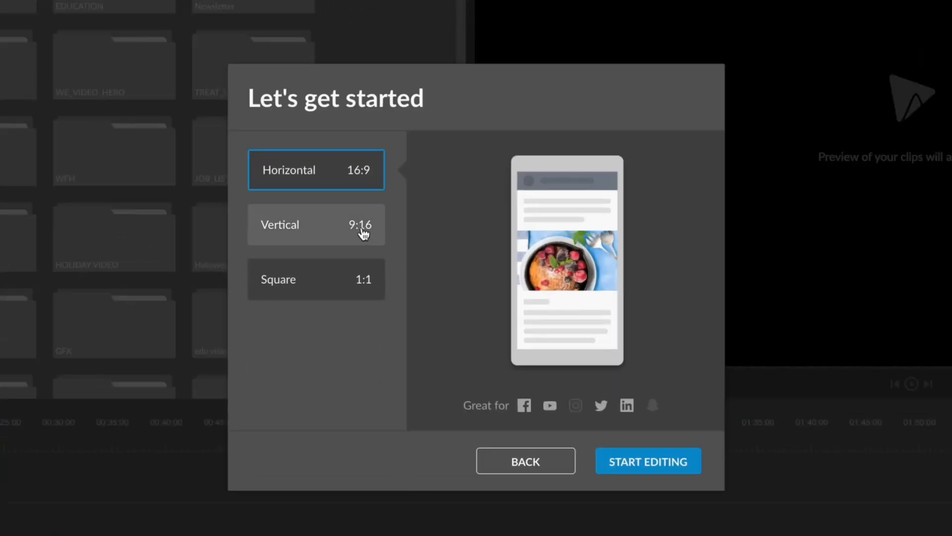
{"action": "left_click", "coordinate": [316, 278]}
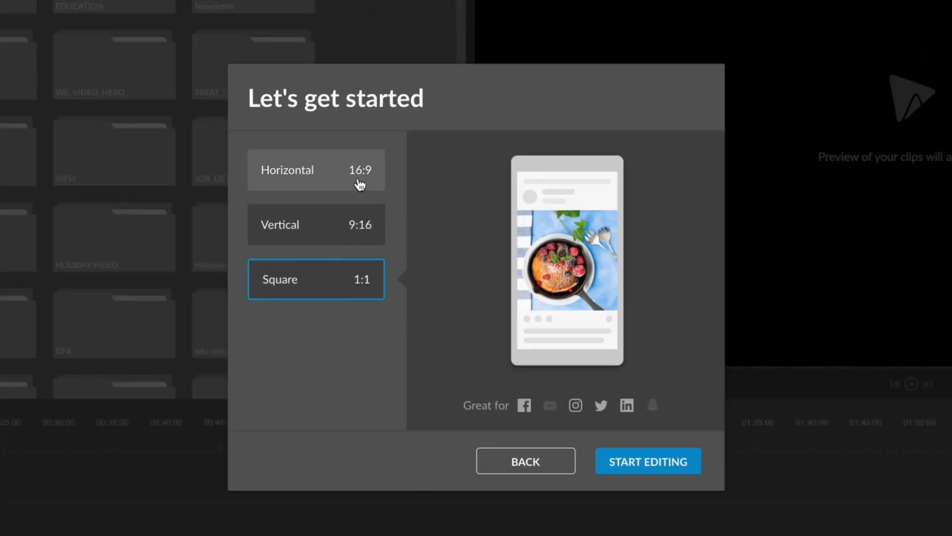
{"action": "left_click", "coordinate": [647, 461]}
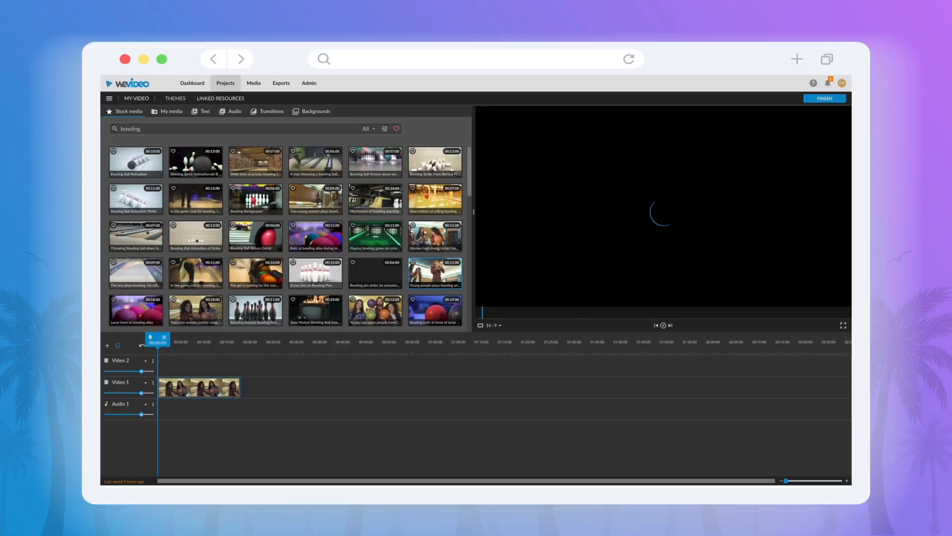
Bring up the project options from the hamburger menu
{"action": "left_click", "coordinate": [203, 111]}
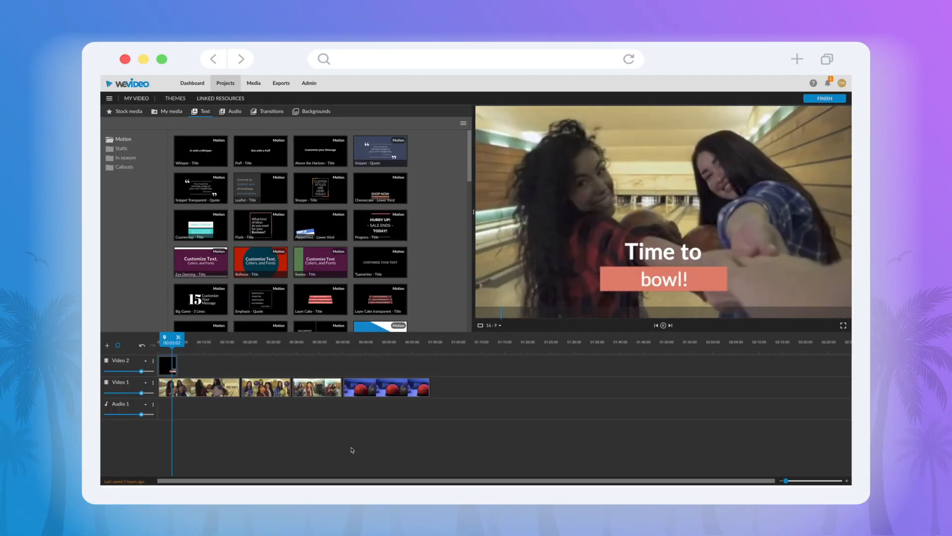
{"action": "left_click", "coordinate": [109, 98]}
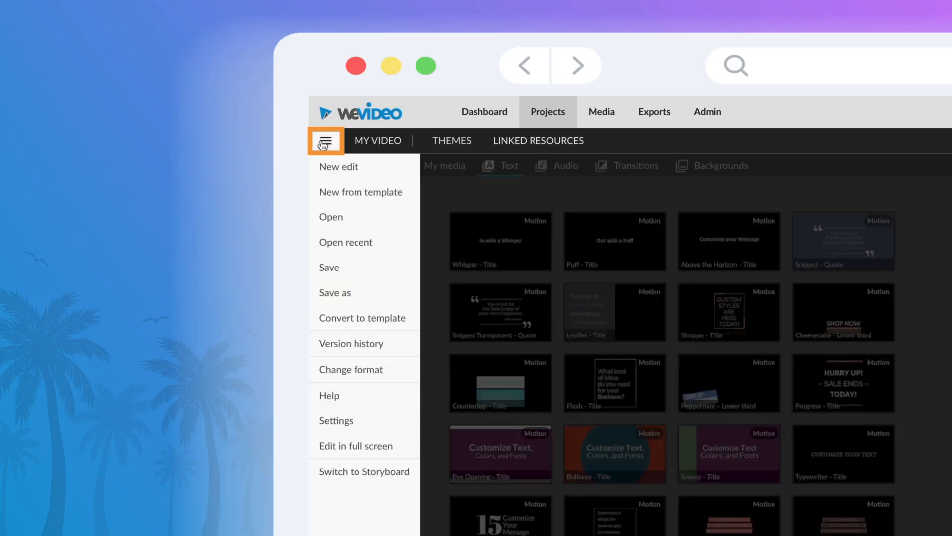
{"action": "mouse_move", "coordinate": [351, 369]}
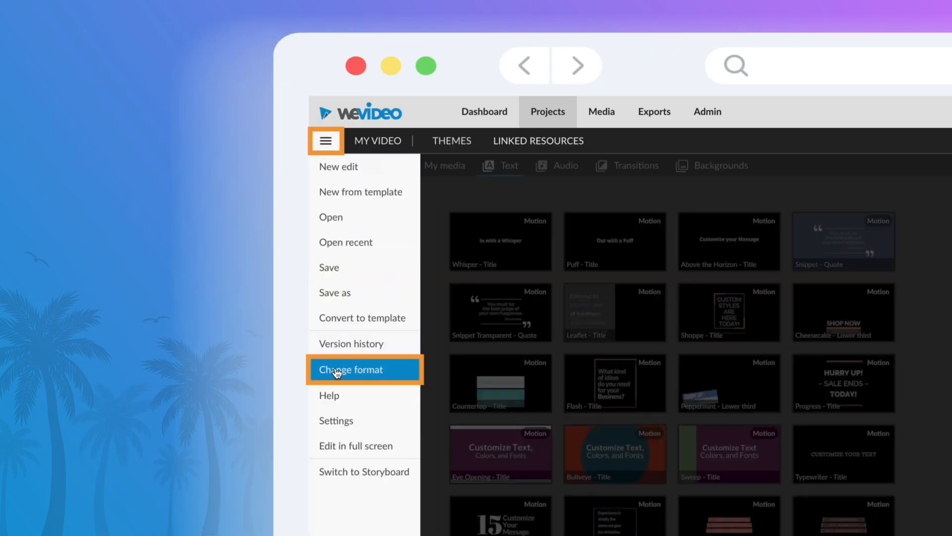
Choose the vertical 9:16 format in the Change format dialog
{"action": "left_click", "coordinate": [351, 369]}
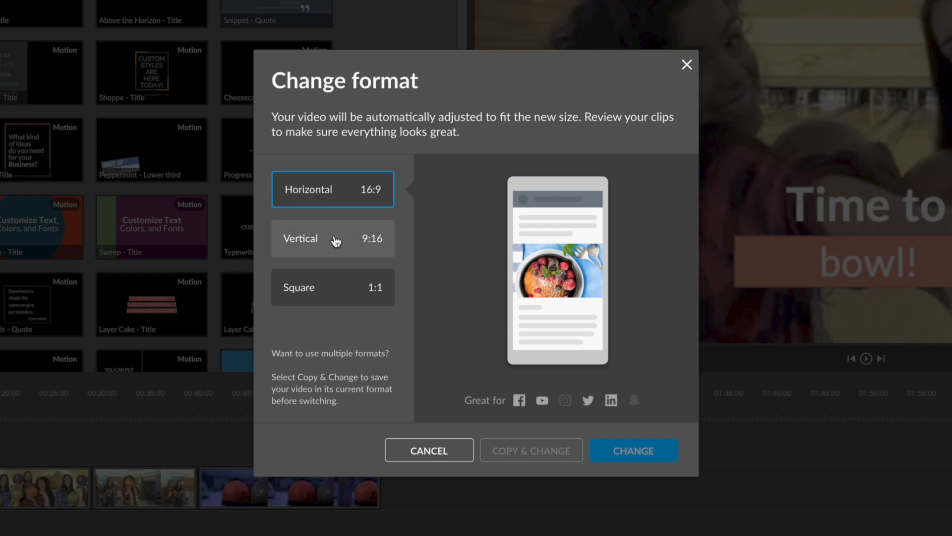
{"action": "left_click", "coordinate": [333, 238]}
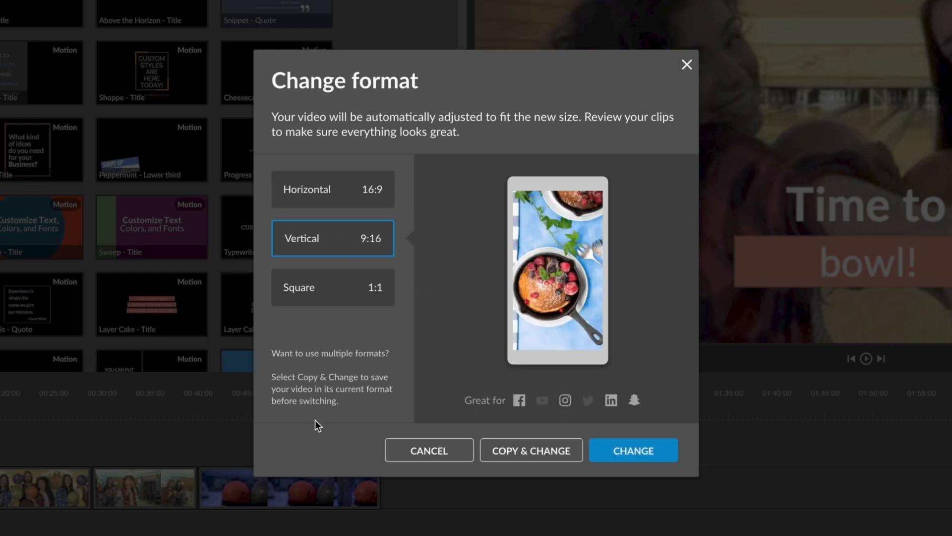
{"action": "mouse_move", "coordinate": [530, 450]}
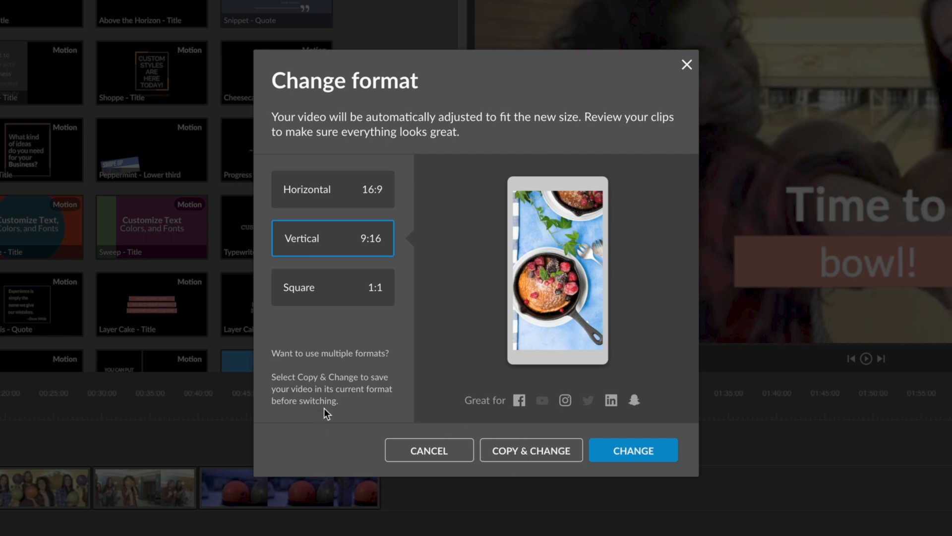
{"action": "mouse_move", "coordinate": [338, 246]}
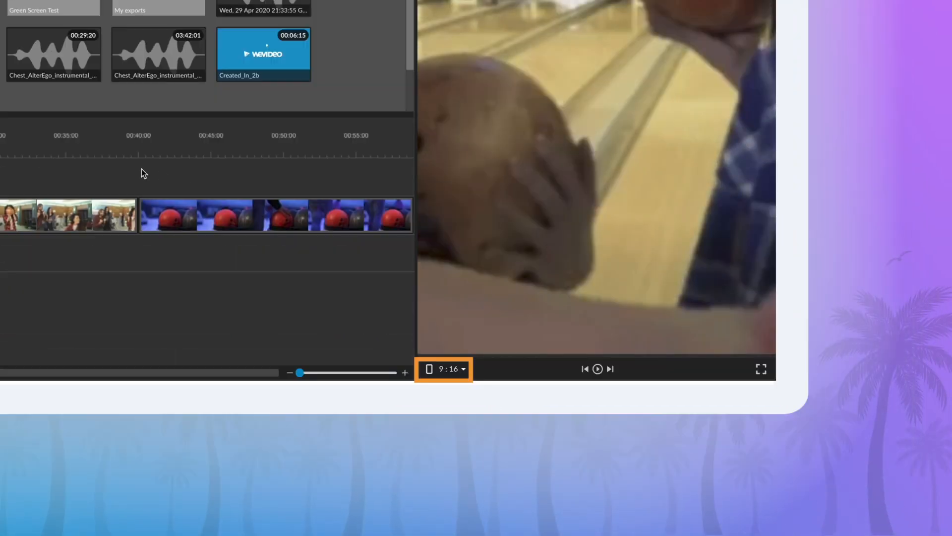
Switch the project to 16:9 from the preview aspect-ratio selector, then reopen the choices for 1:1
{"action": "left_click", "coordinate": [443, 369]}
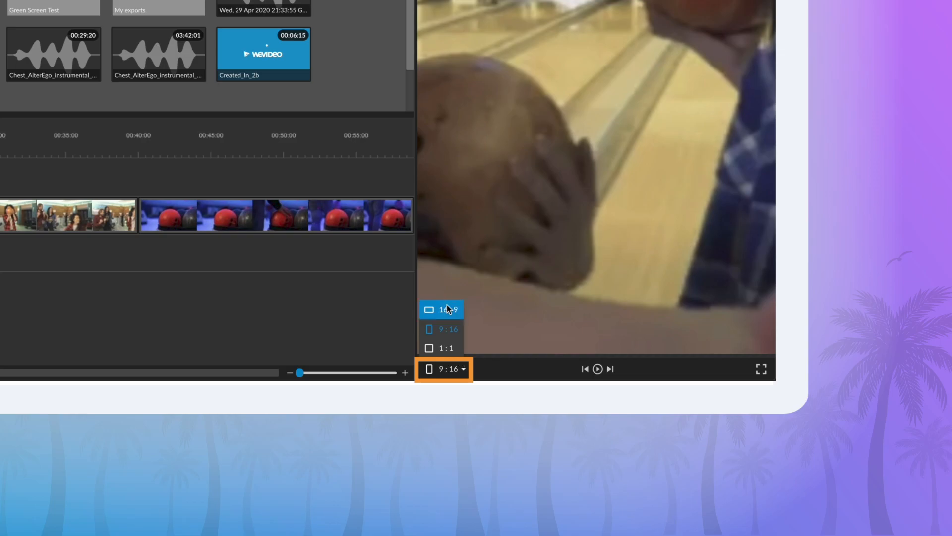
{"action": "left_click", "coordinate": [442, 309]}
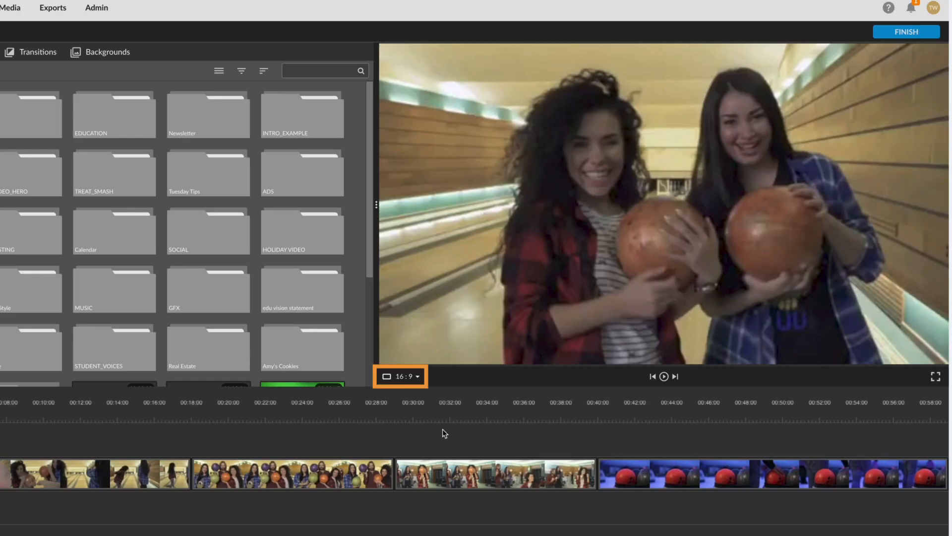
{"action": "left_click", "coordinate": [398, 375]}
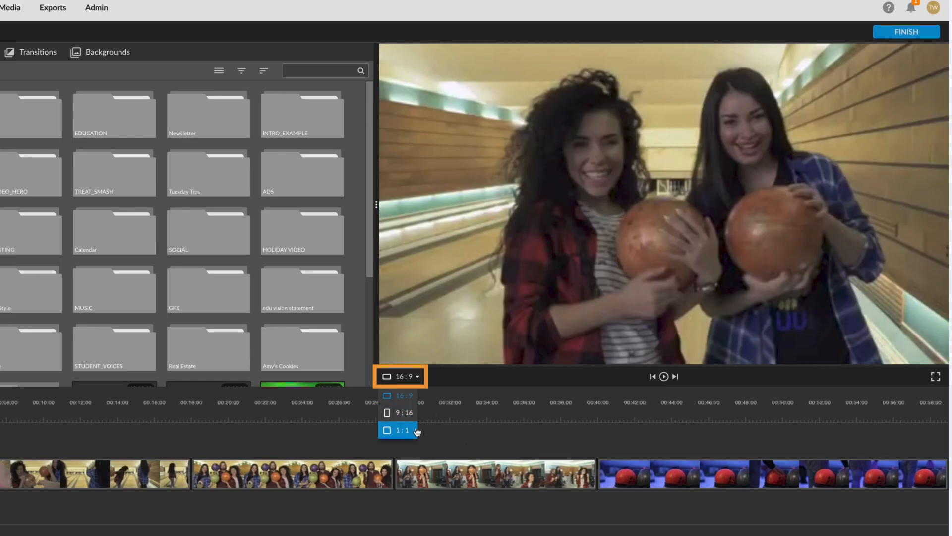